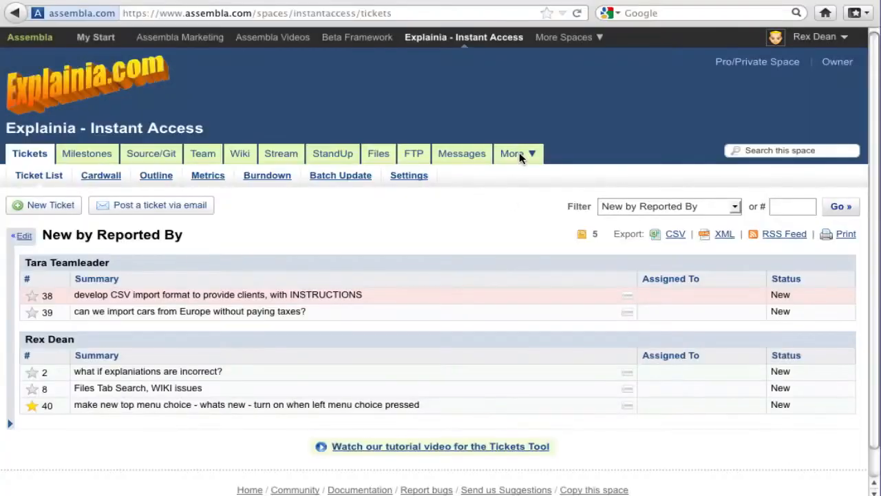
Open the Explainia space's Admin page from More and scroll down to the Tools section
{"action": "left_click", "coordinate": [513, 153]}
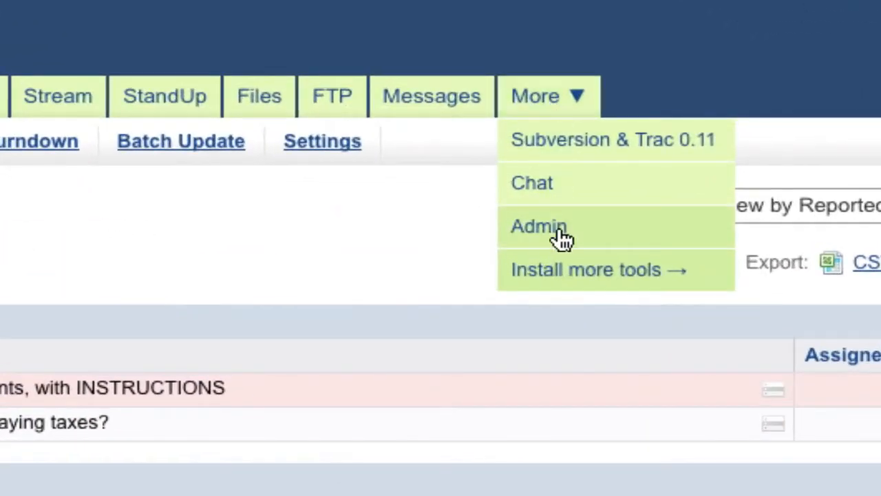
{"action": "left_click", "coordinate": [539, 226]}
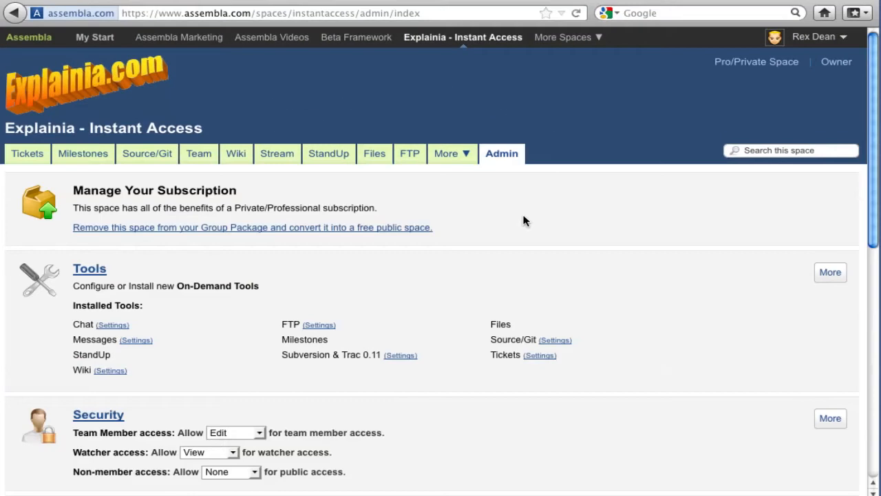
{"action": "scroll", "scroll_direction": "down", "scroll_amount": 3}
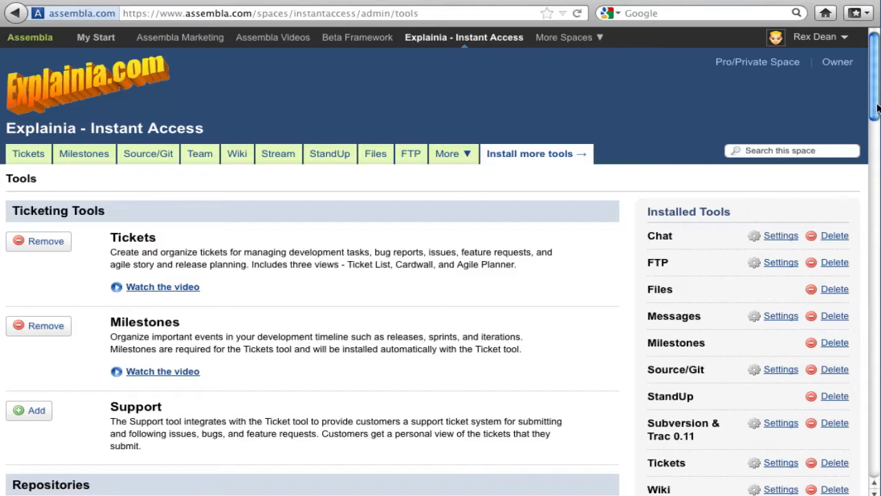
Scroll the available tools list and add the Time tool to the space
{"action": "scroll", "scroll_direction": "down", "scroll_amount": 3}
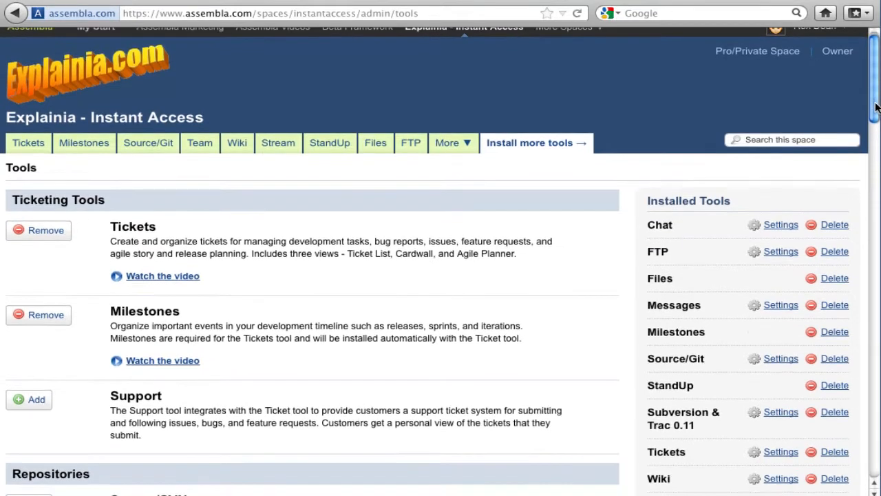
{"action": "scroll", "scroll_direction": "down", "scroll_amount": 3}
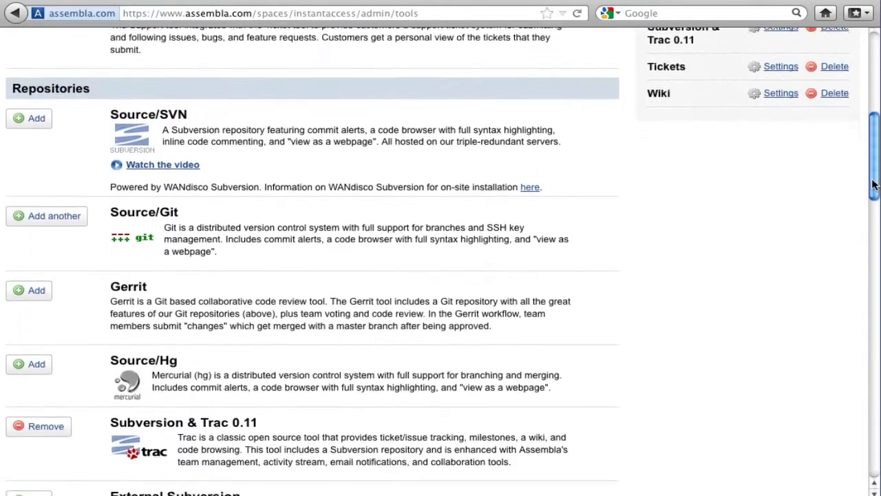
{"action": "scroll", "scroll_direction": "down", "scroll_amount": 3}
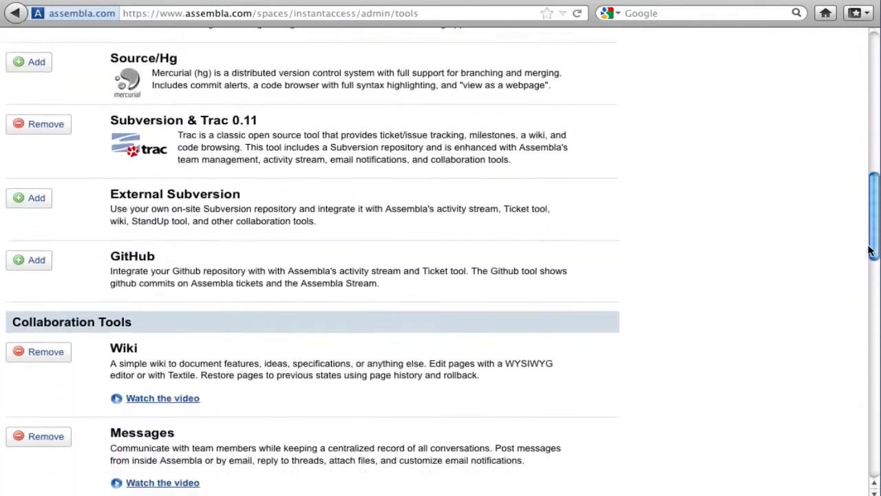
{"action": "scroll", "scroll_direction": "down", "scroll_amount": 3}
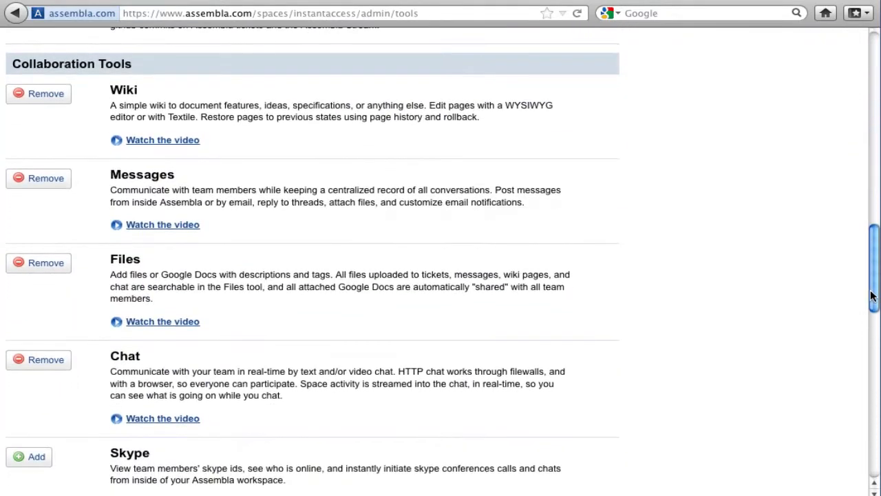
{"action": "scroll", "scroll_direction": "down", "scroll_amount": 3}
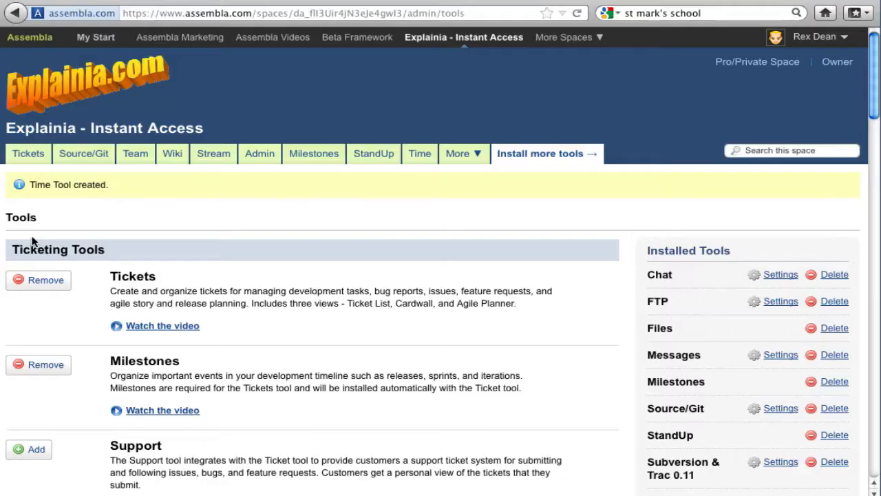
{"action": "left_click", "coordinate": [420, 153]}
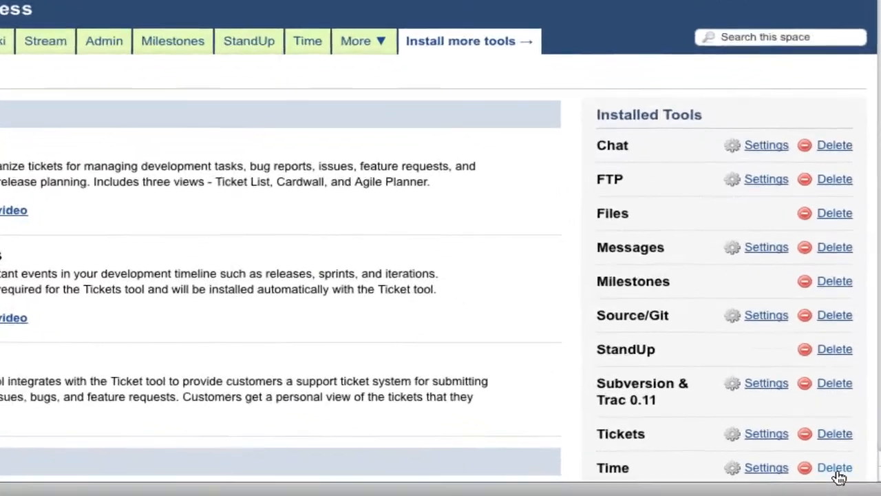
Delete the Time tool and its data, then return to the admin overview
{"action": "left_click", "coordinate": [835, 468]}
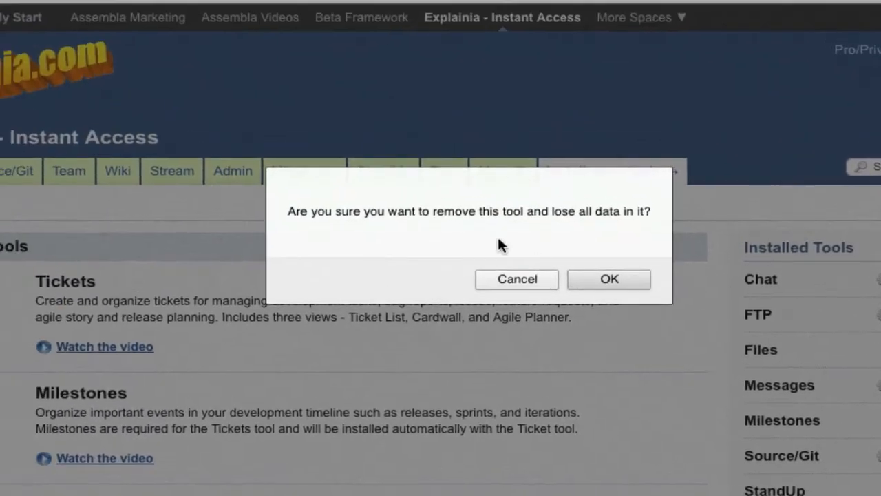
{"action": "left_click", "coordinate": [609, 279]}
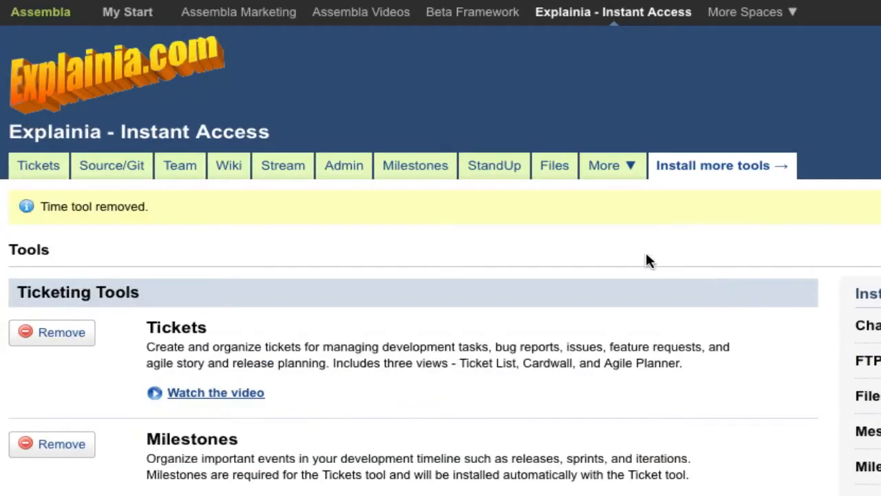
{"action": "left_click", "coordinate": [344, 165]}
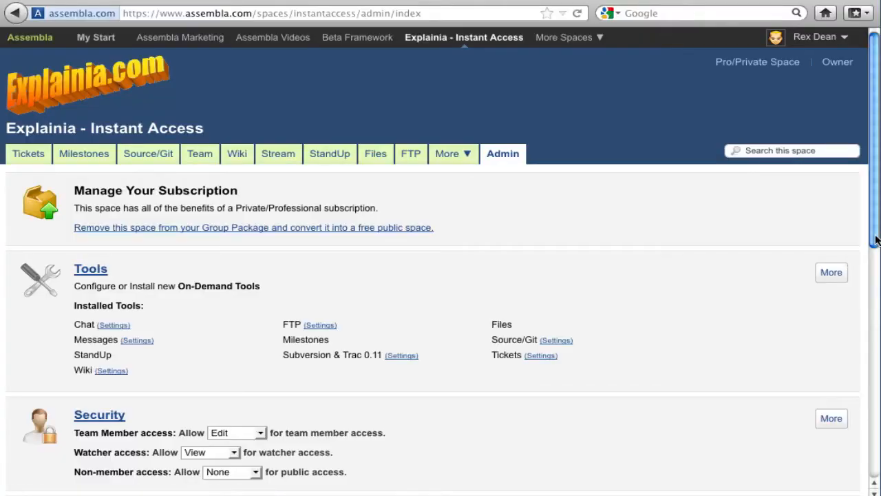
{"action": "scroll", "scroll_direction": "down", "scroll_amount": 3}
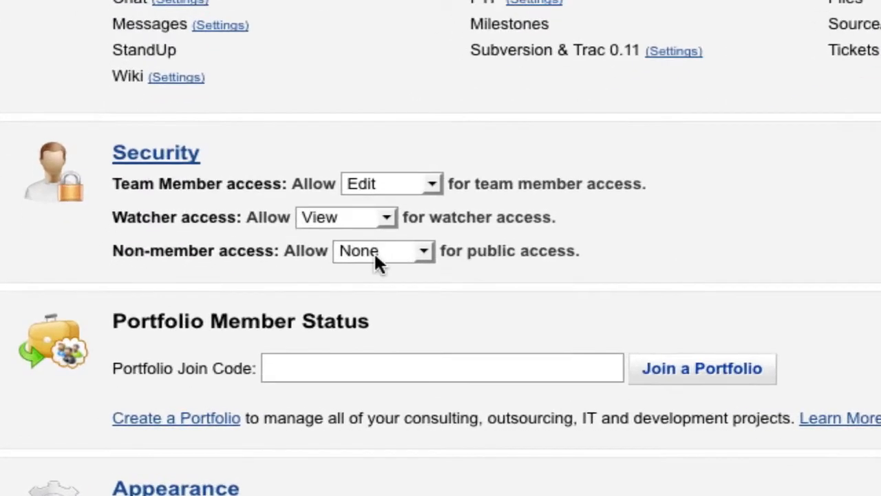
{"action": "left_click", "coordinate": [382, 250]}
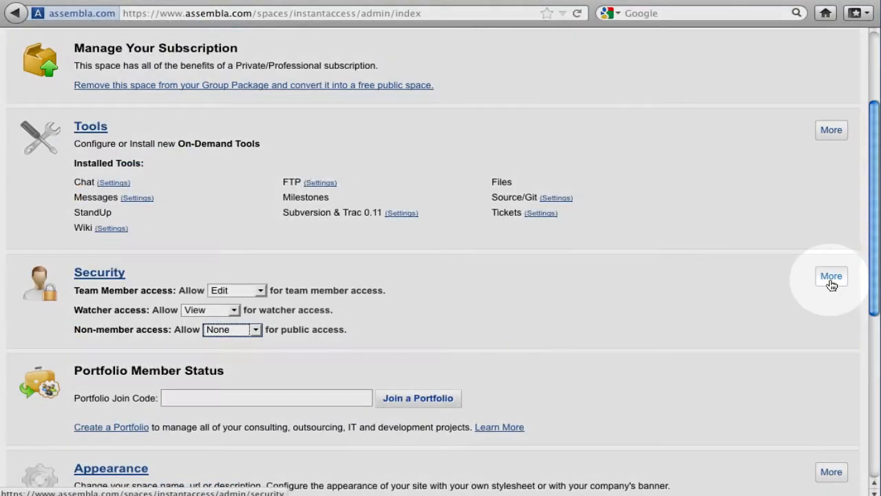
Open full security settings, set Wiki's Watchers Access to None, and select the Allowed IP box
{"action": "left_click", "coordinate": [831, 277]}
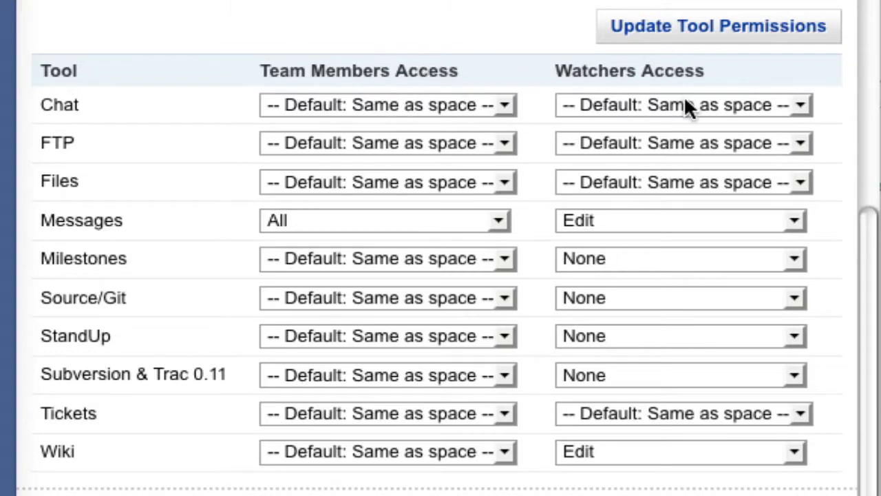
{"action": "left_click", "coordinate": [681, 105]}
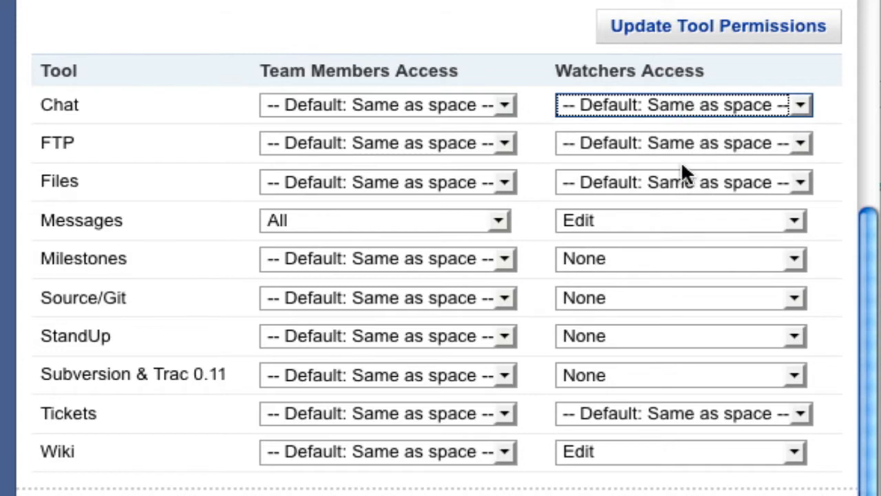
{"action": "mouse_move", "coordinate": [658, 227]}
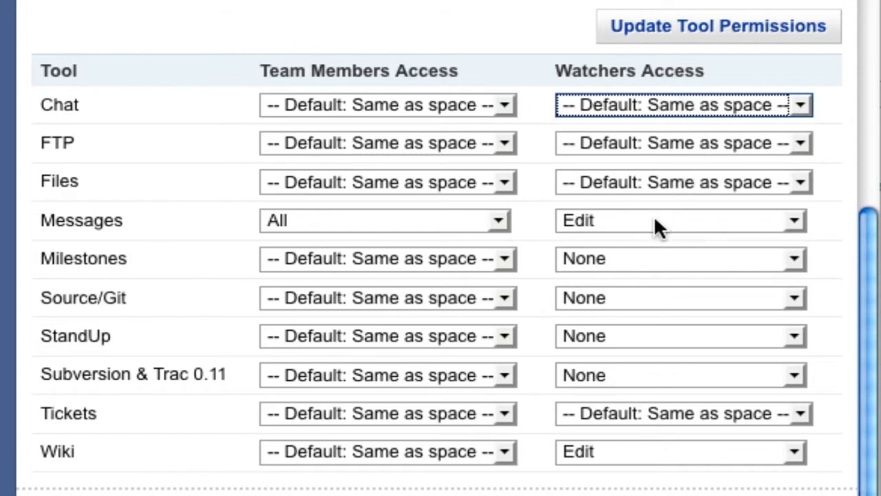
{"action": "left_click", "coordinate": [680, 451]}
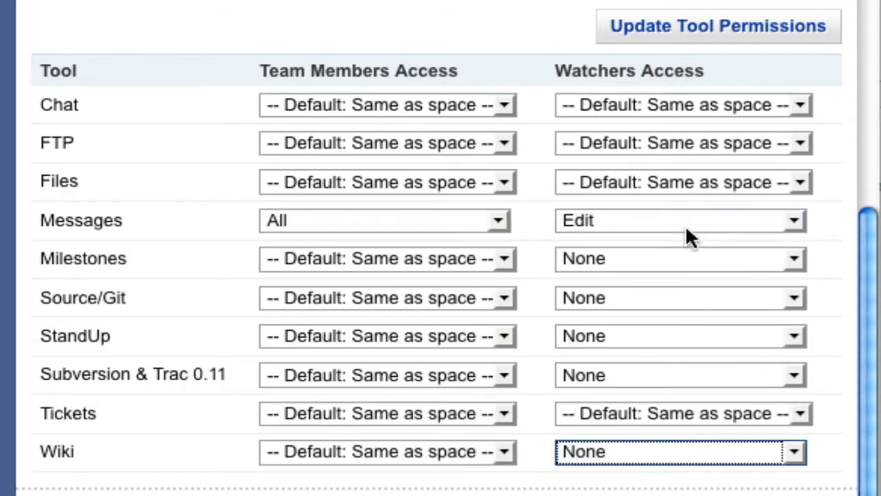
{"action": "left_click", "coordinate": [681, 220]}
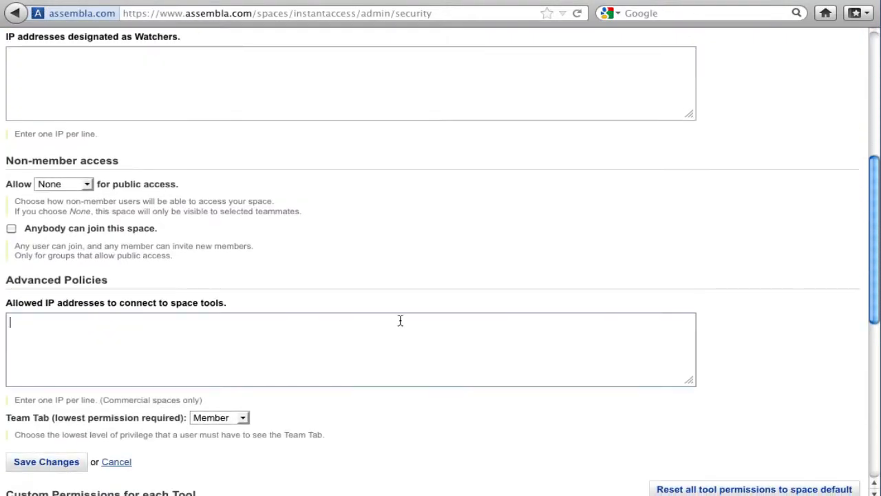
Save 199.199.199.199 as allowed IP, then clear the restriction and save again
{"action": "type", "text": "199.199.199.199"}
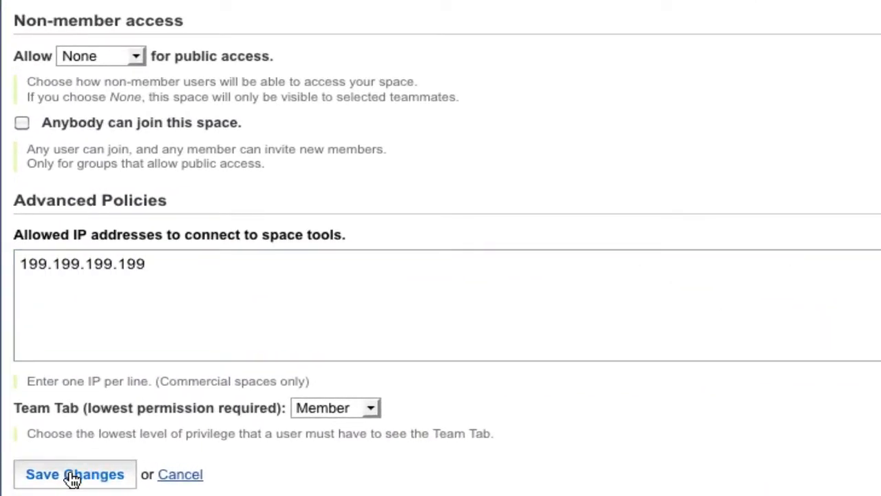
{"action": "left_click", "coordinate": [75, 474]}
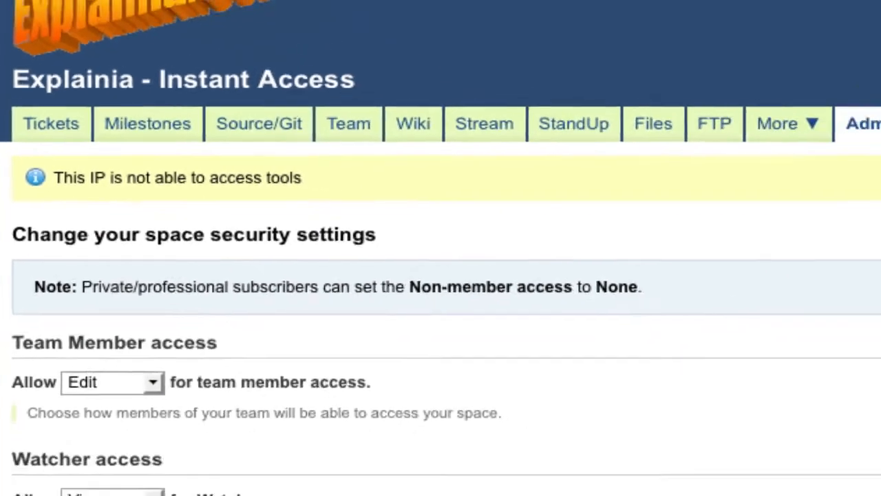
{"action": "scroll", "scroll_direction": "down", "scroll_amount": 3}
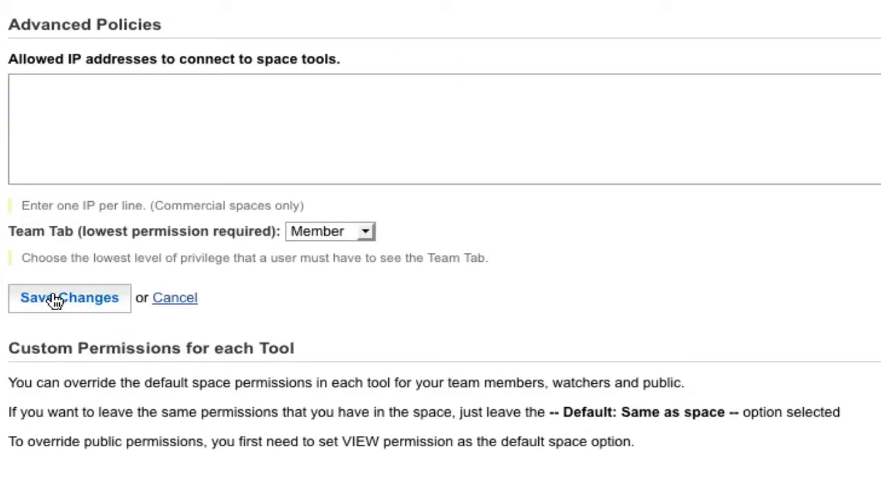
{"action": "left_click", "coordinate": [69, 298]}
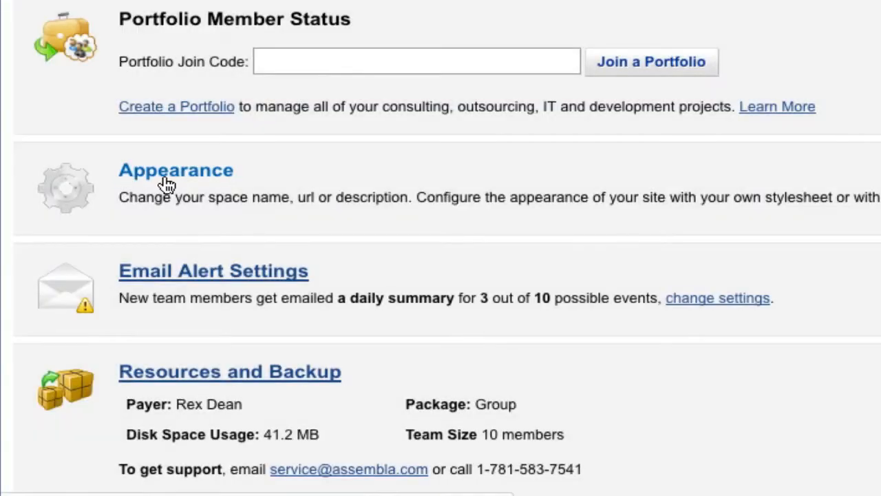
Set the landing tab to Milestones and the style to Default – Flexible, right sidebar, then save
{"action": "left_click", "coordinate": [176, 171]}
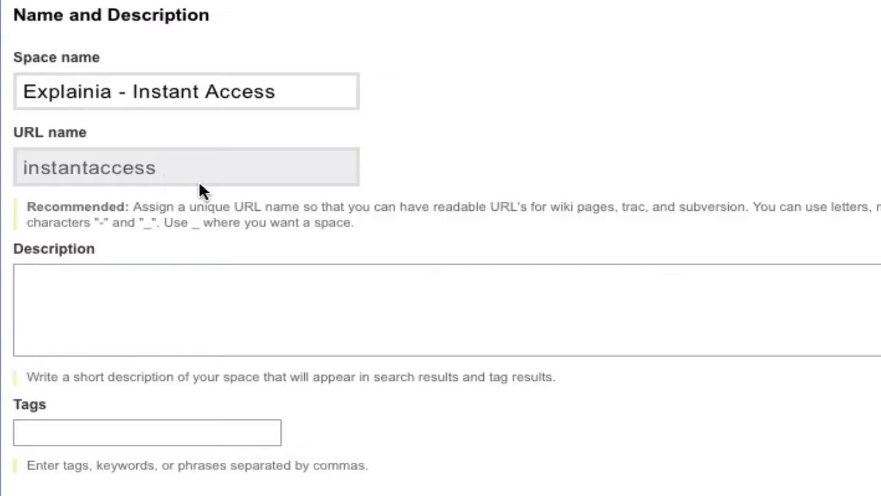
{"action": "scroll", "scroll_direction": "down", "scroll_amount": 3}
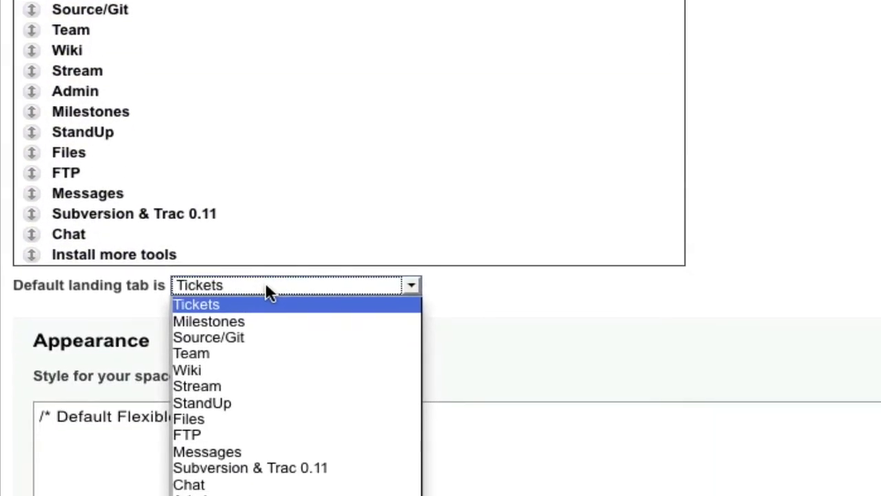
{"action": "left_click", "coordinate": [209, 321]}
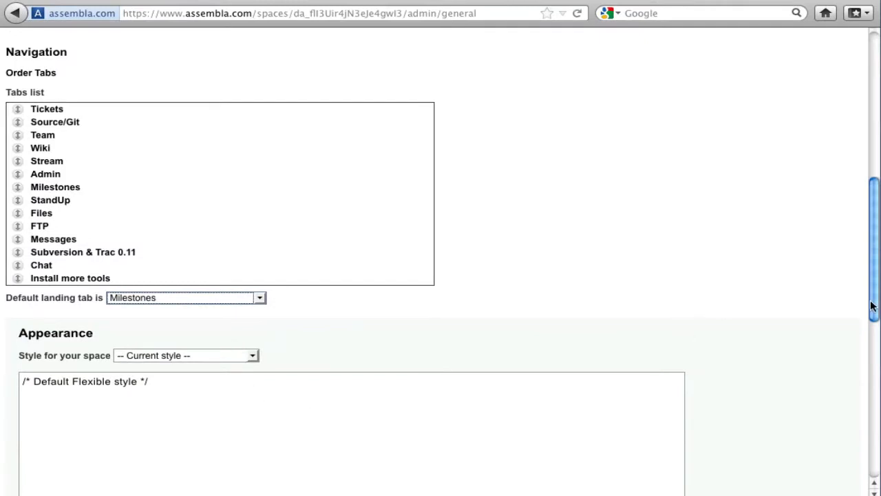
{"action": "scroll", "scroll_direction": "down", "scroll_amount": 3}
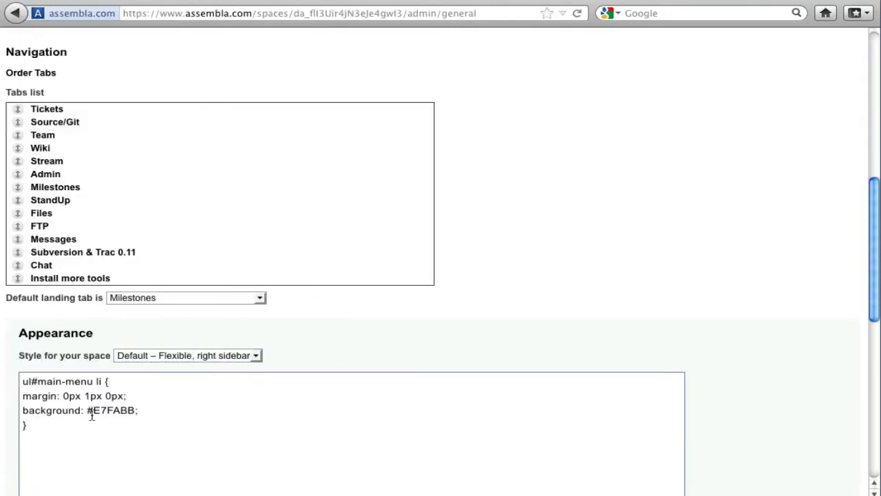
{"action": "scroll", "scroll_direction": "down", "scroll_amount": 3}
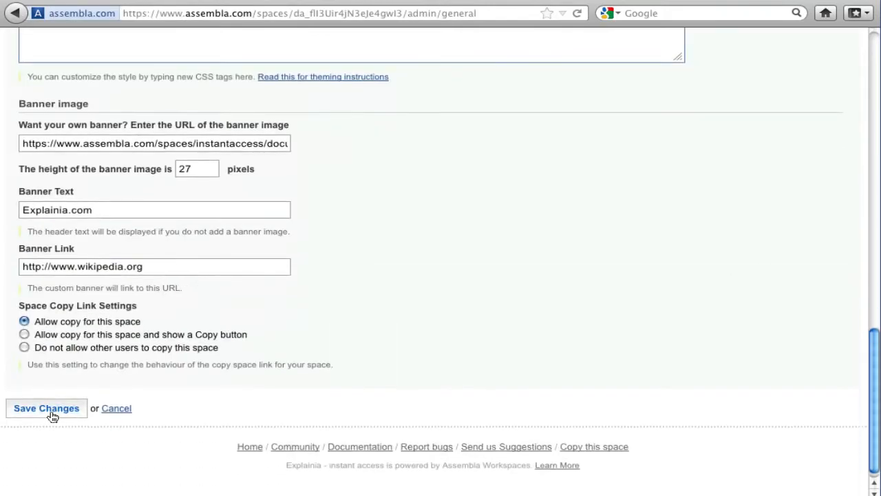
{"action": "left_click", "coordinate": [46, 408]}
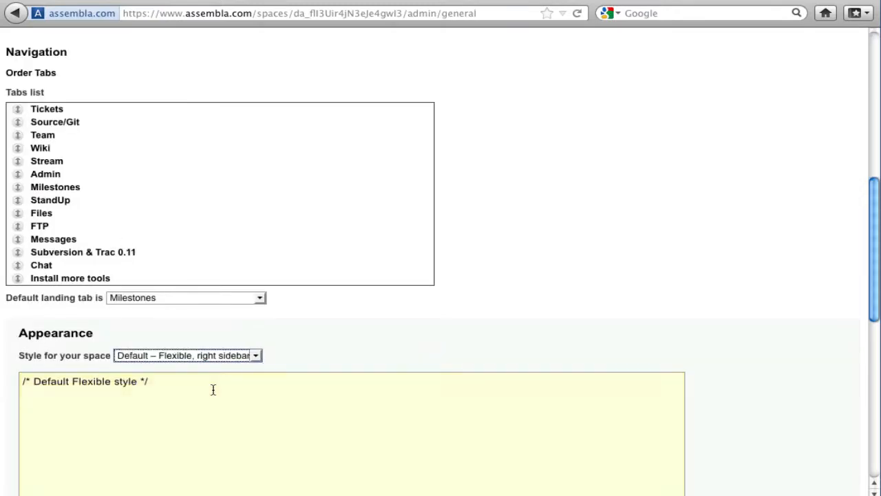
{"action": "scroll", "scroll_direction": "down", "scroll_amount": 3}
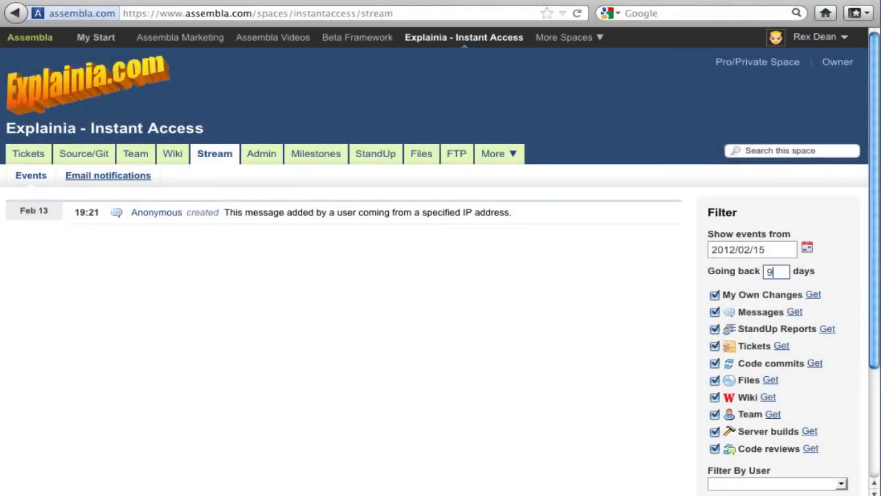
Filter the event stream to go back 99 days and review the older events
{"action": "type", "text": "9"}
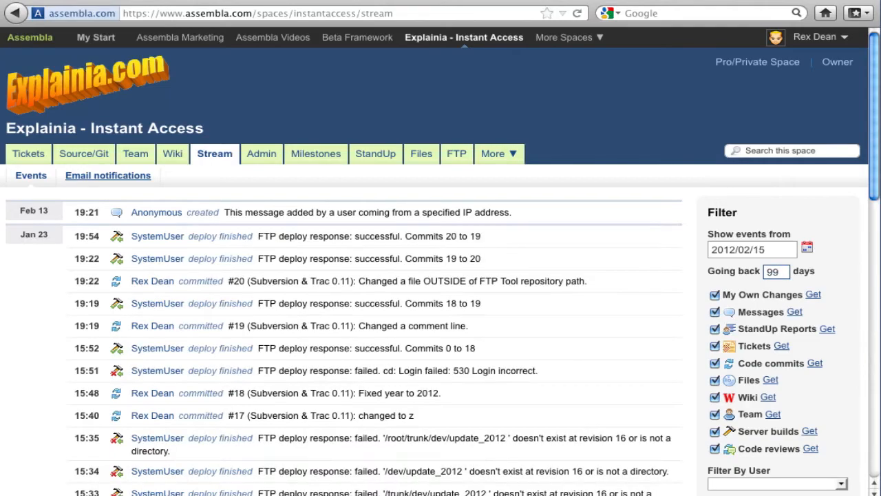
{"action": "mouse_move", "coordinate": [874, 164]}
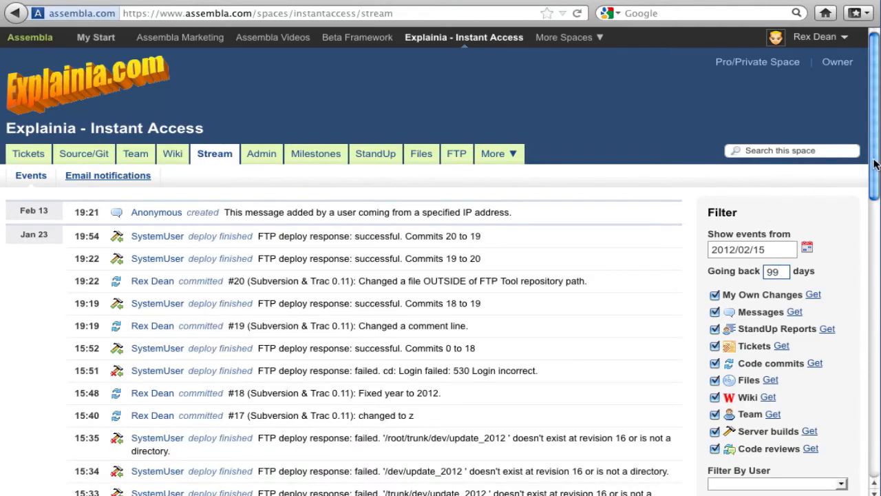
{"action": "scroll", "scroll_direction": "down", "scroll_amount": 3}
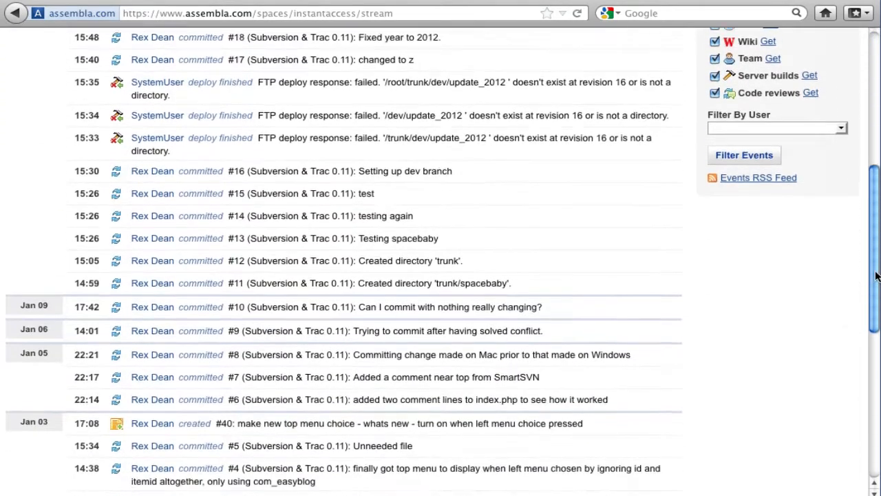
{"action": "scroll", "scroll_direction": "up", "scroll_amount": 3}
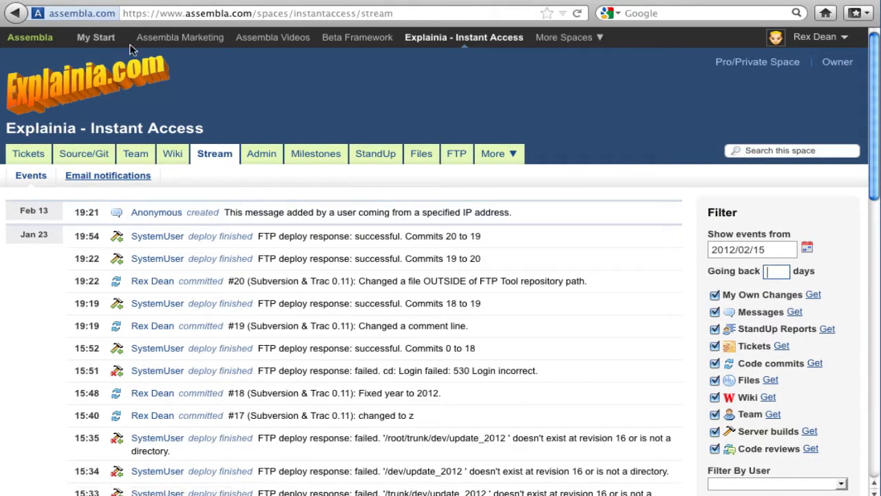
{"action": "left_click", "coordinate": [261, 153]}
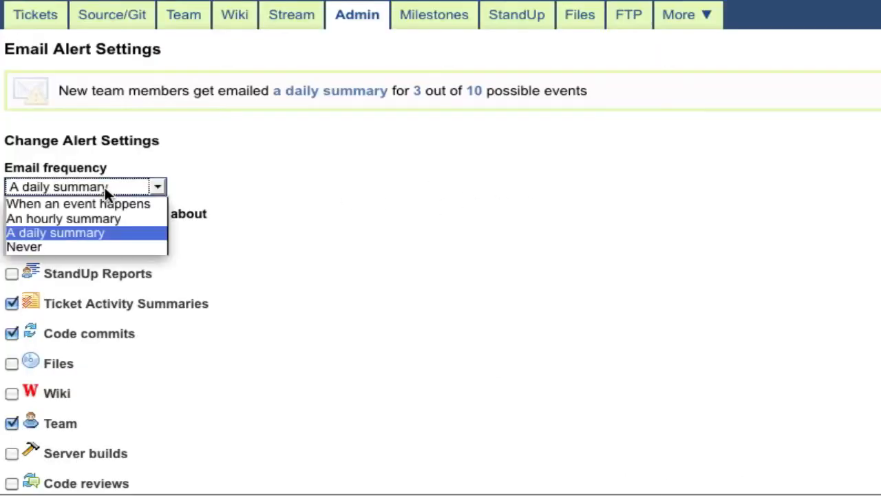
Review email alerts: daily summary of ticket activity, code commits and team events
{"action": "scroll", "scroll_direction": "down", "scroll_amount": 3}
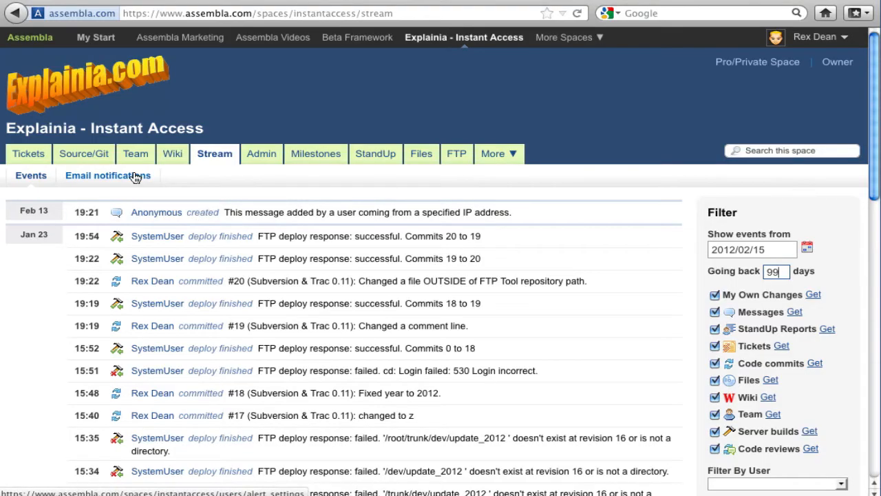
{"action": "left_click", "coordinate": [107, 175]}
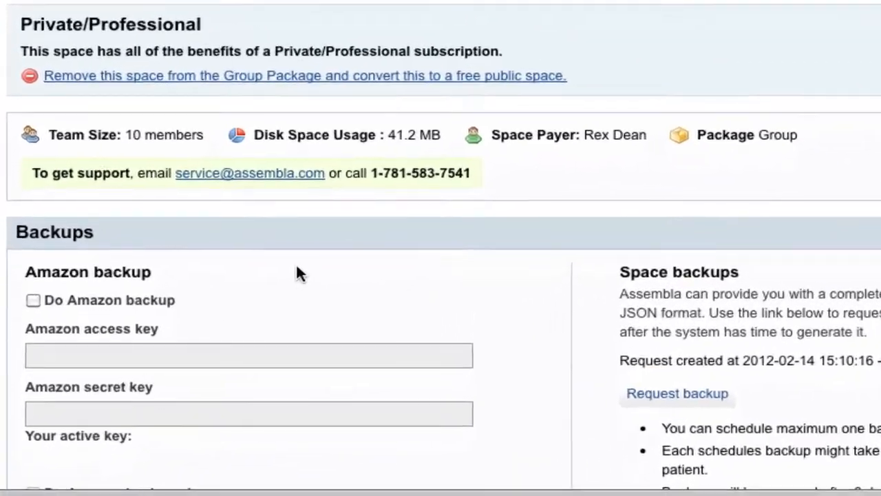
Enable Amazon backups with weekly cleanup, enter the backup settings, and request a complete backup
{"action": "left_click", "coordinate": [33, 300]}
{"action": "type", "text": "xxx"}
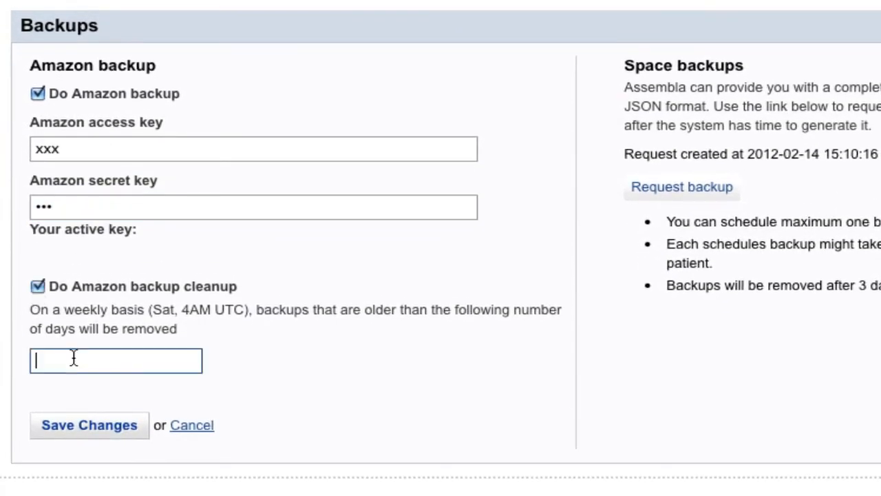
{"action": "type", "text": "45"}
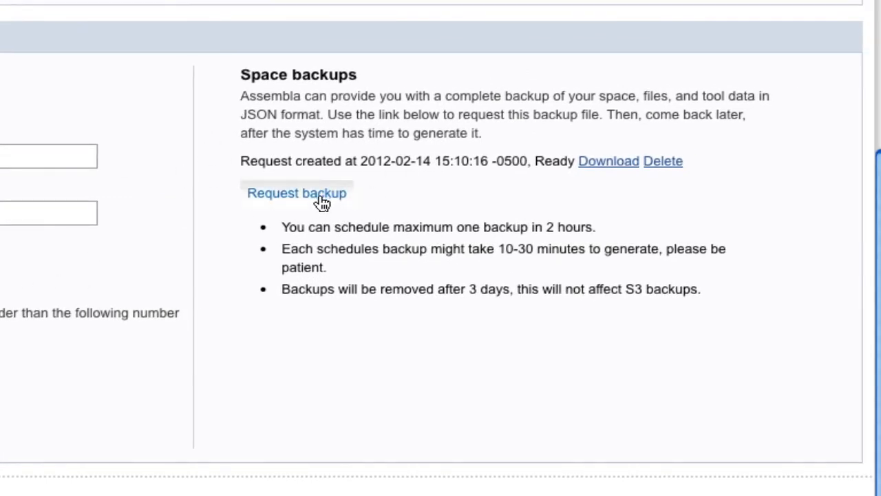
{"action": "left_click", "coordinate": [296, 193]}
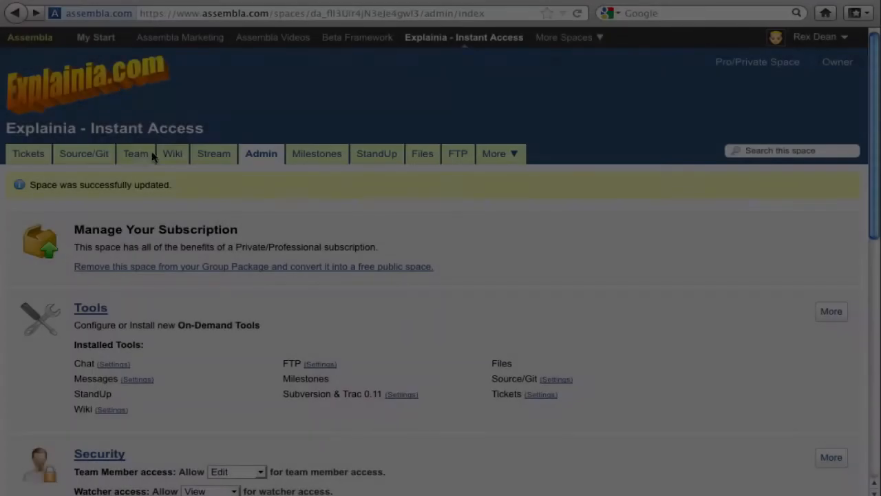
Search users for 'singleton', promote Tomas Tester to Owner, and label Prajesh 'Prajesh is great!'
{"action": "left_click", "coordinate": [136, 154]}
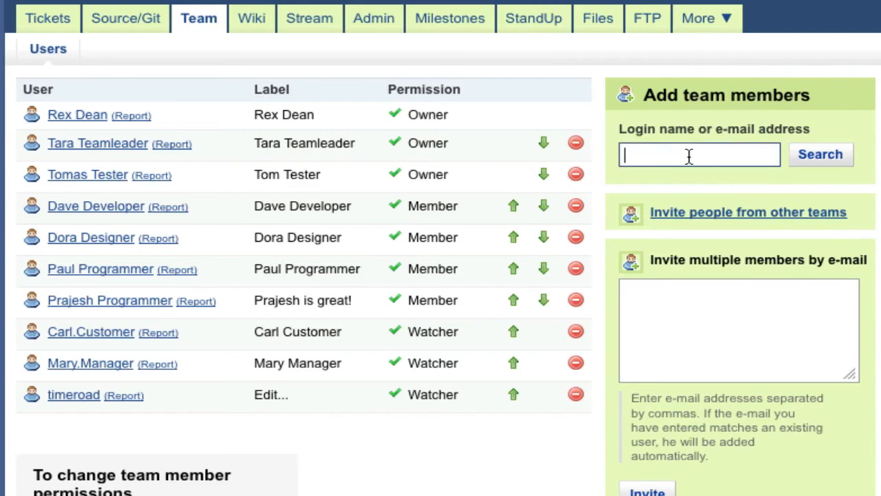
{"action": "type", "text": "singleton"}
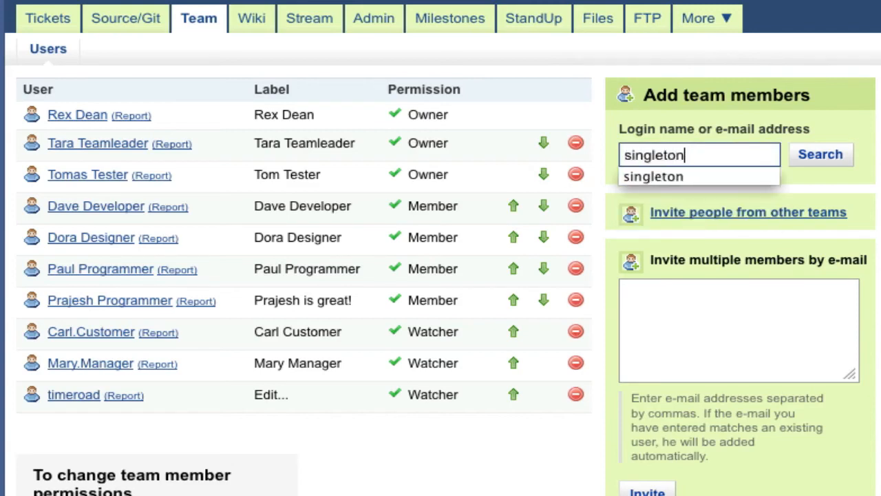
{"action": "left_click", "coordinate": [821, 155]}
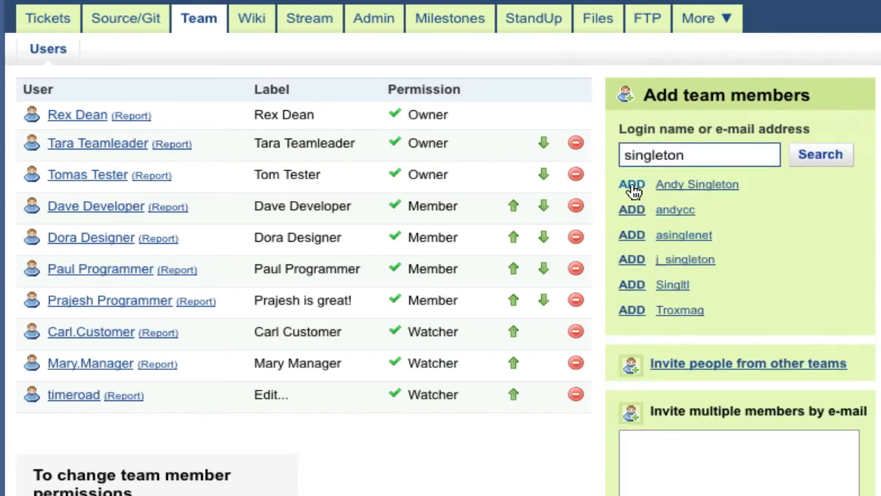
{"action": "mouse_move", "coordinate": [703, 343]}
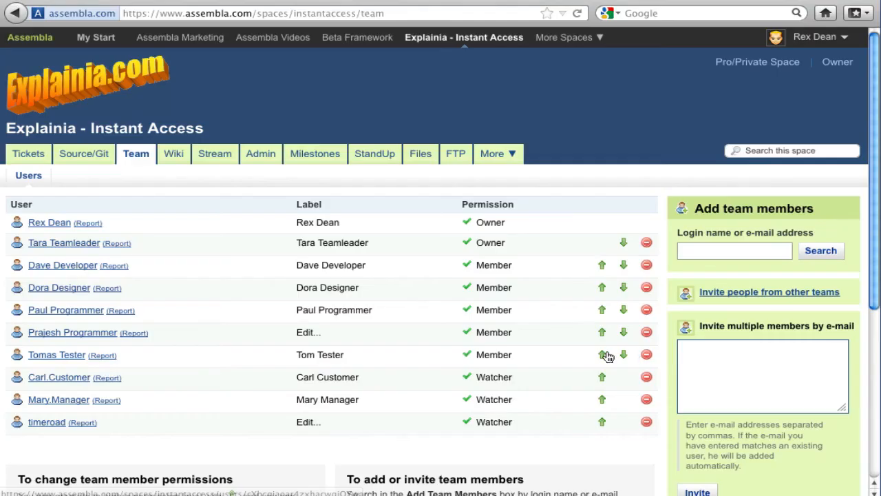
{"action": "left_click", "coordinate": [602, 355]}
{"action": "type", "text": "Prajesh is great!"}
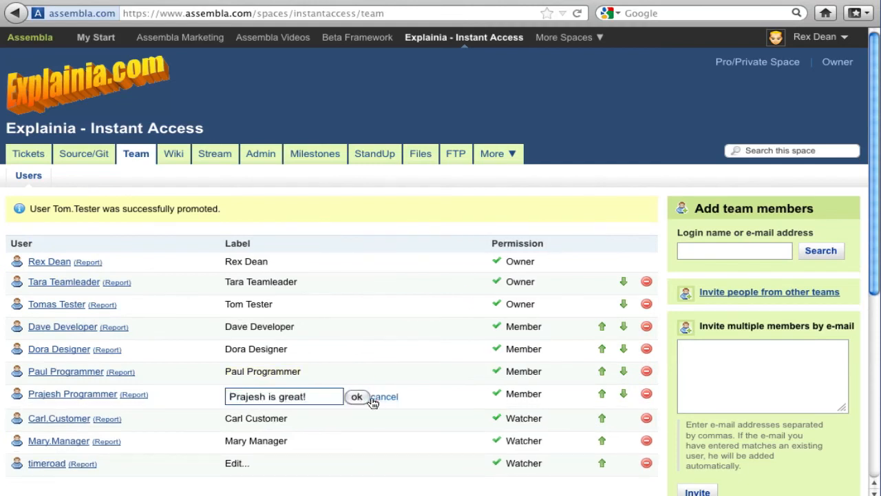
{"action": "left_click", "coordinate": [357, 396]}
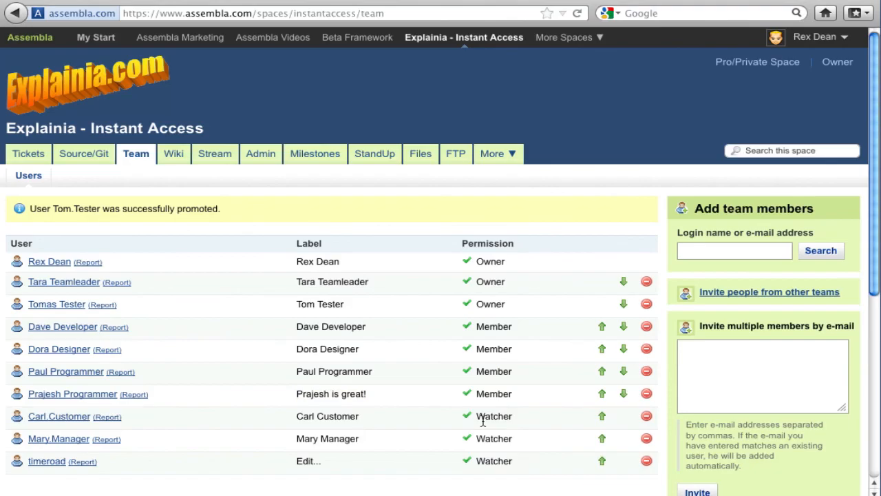